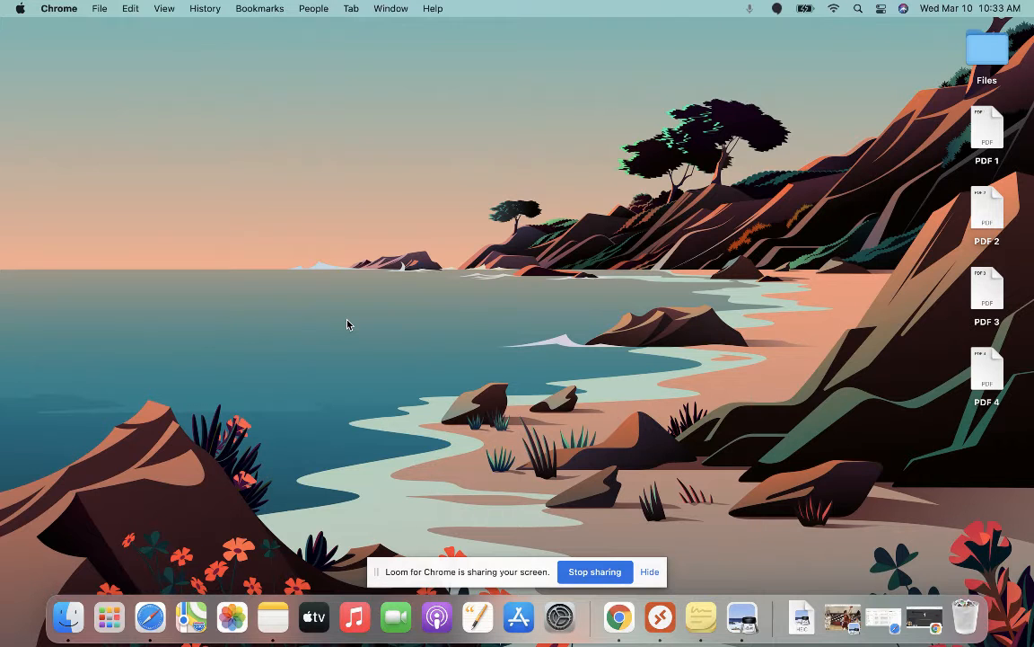
mouse_move(959, 128)
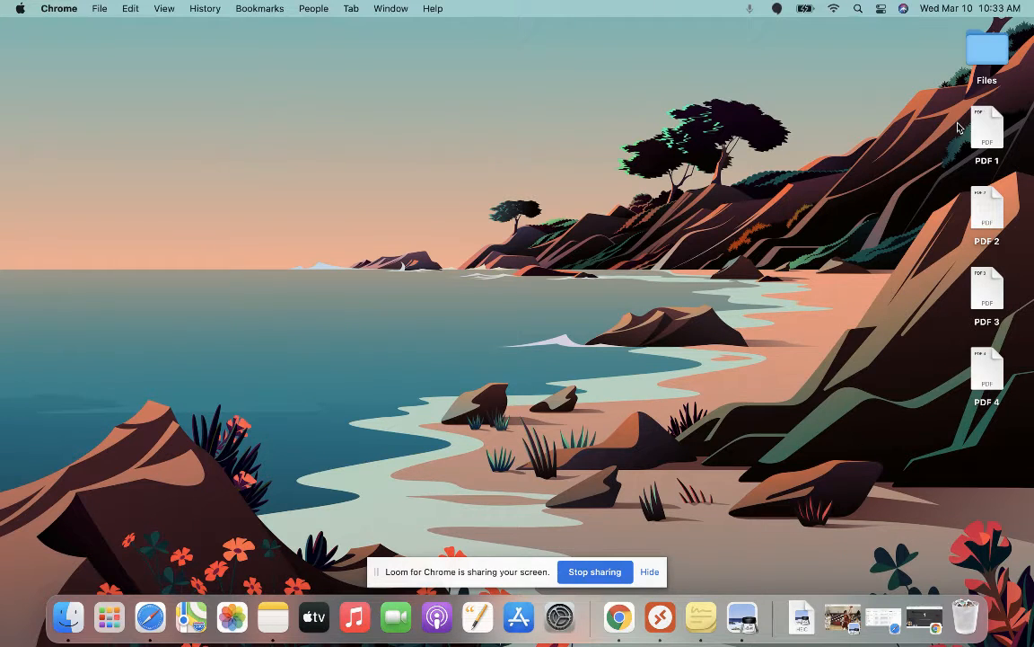
mouse_move(988, 433)
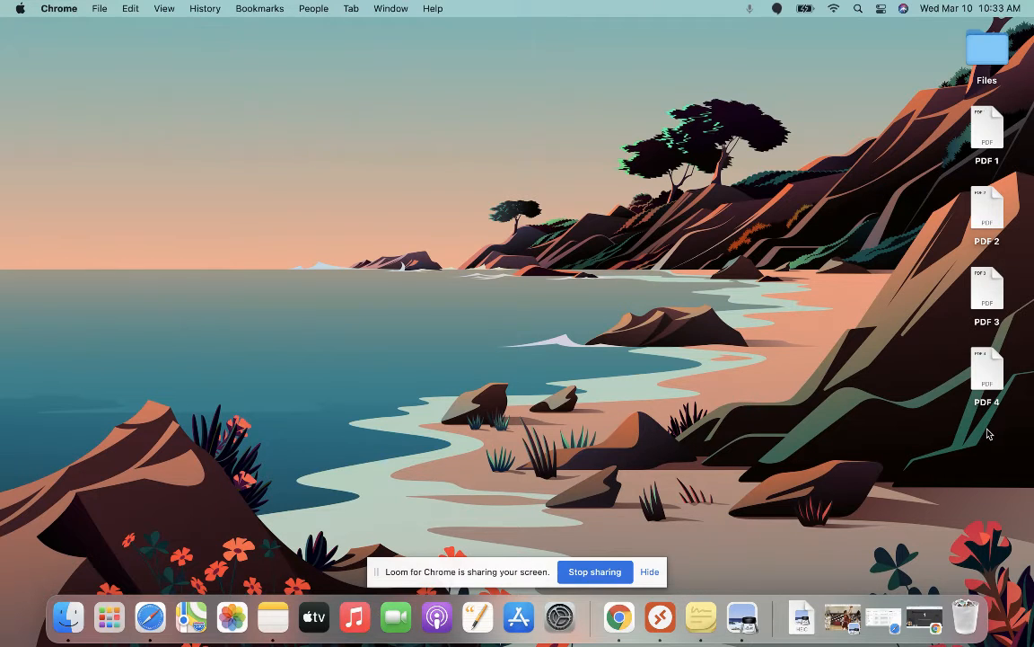
mouse_move(894, 276)
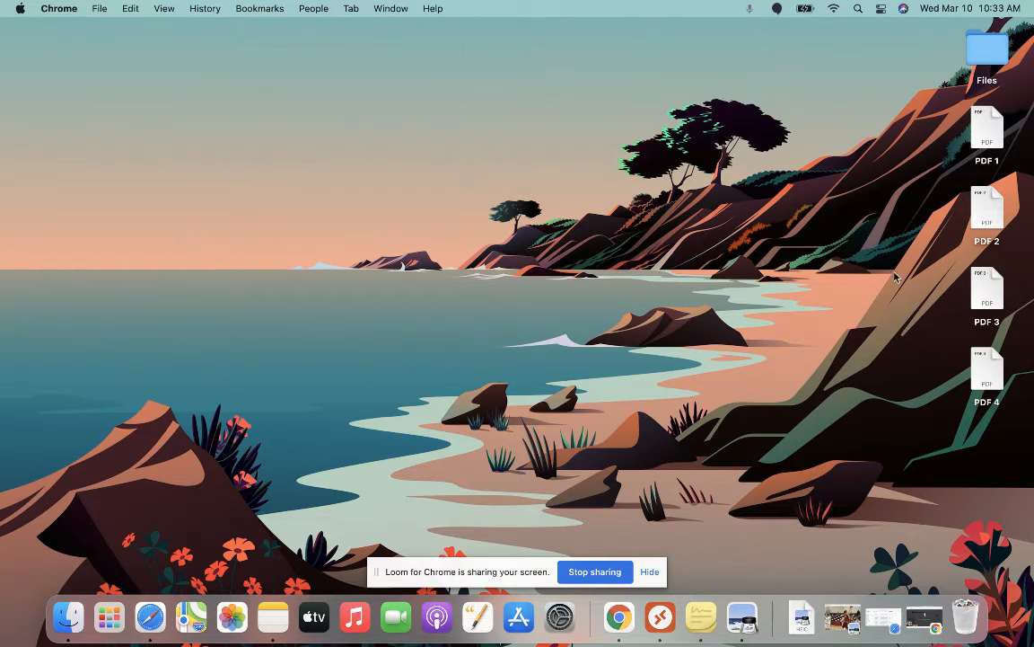
mouse_move(603, 277)
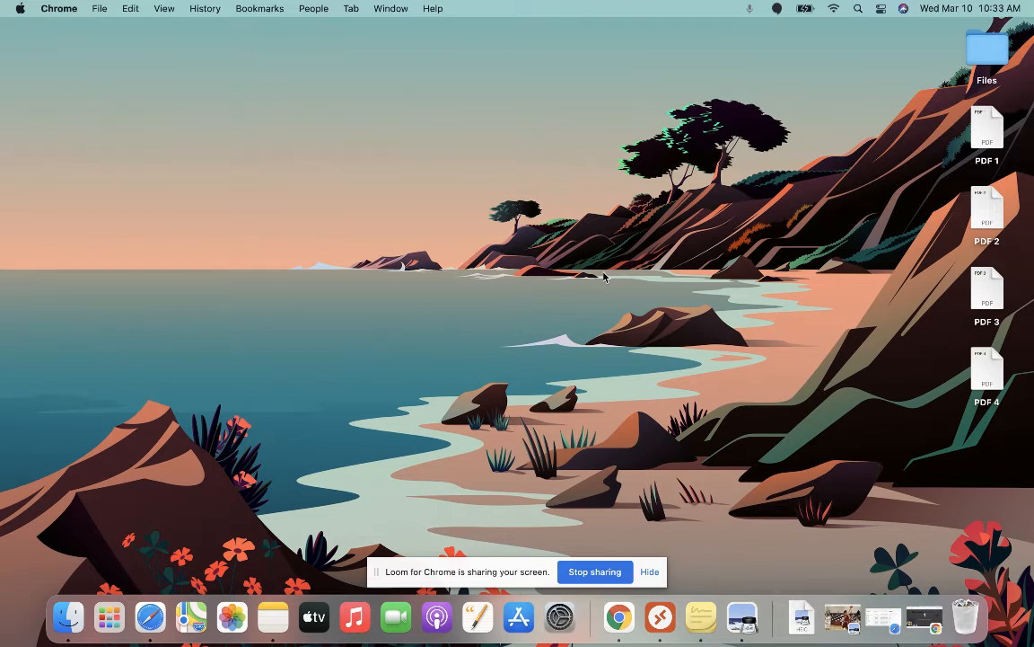
mouse_move(992, 119)
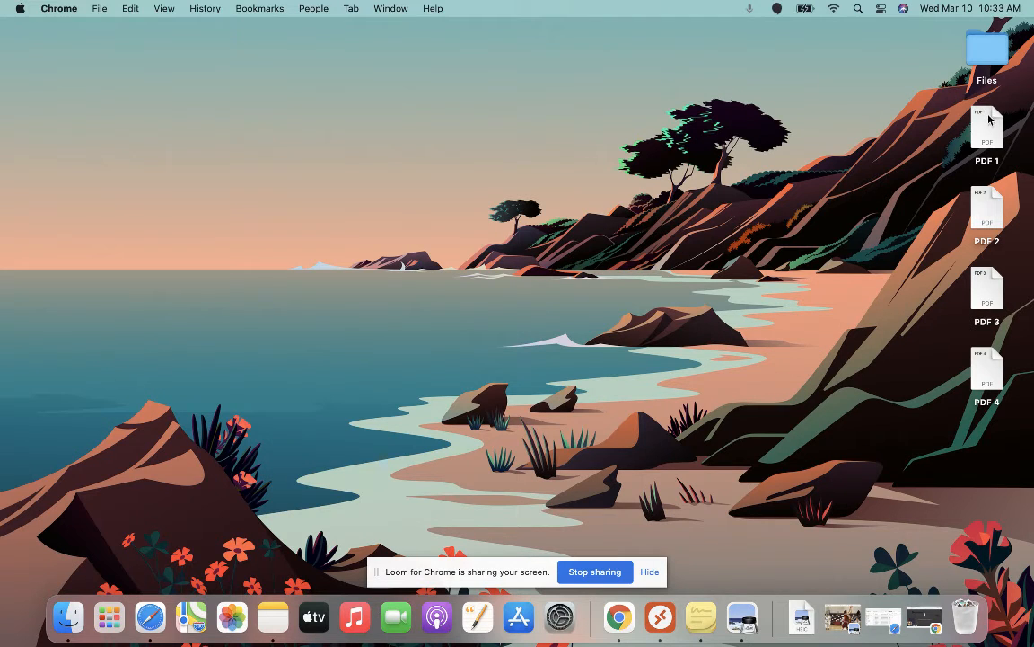
mouse_move(992, 377)
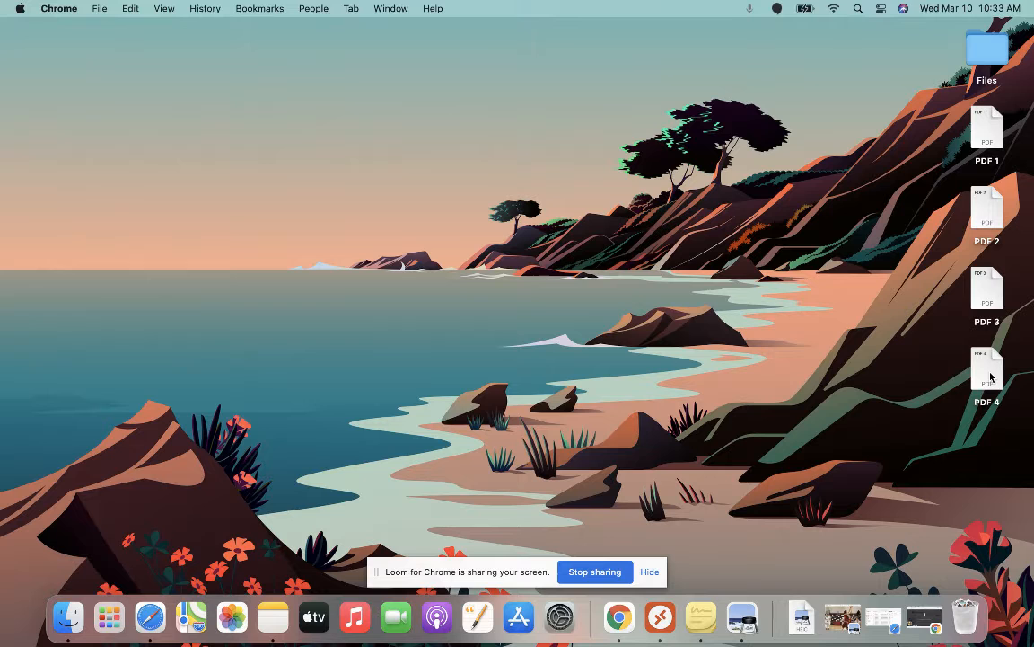
mouse_move(985, 140)
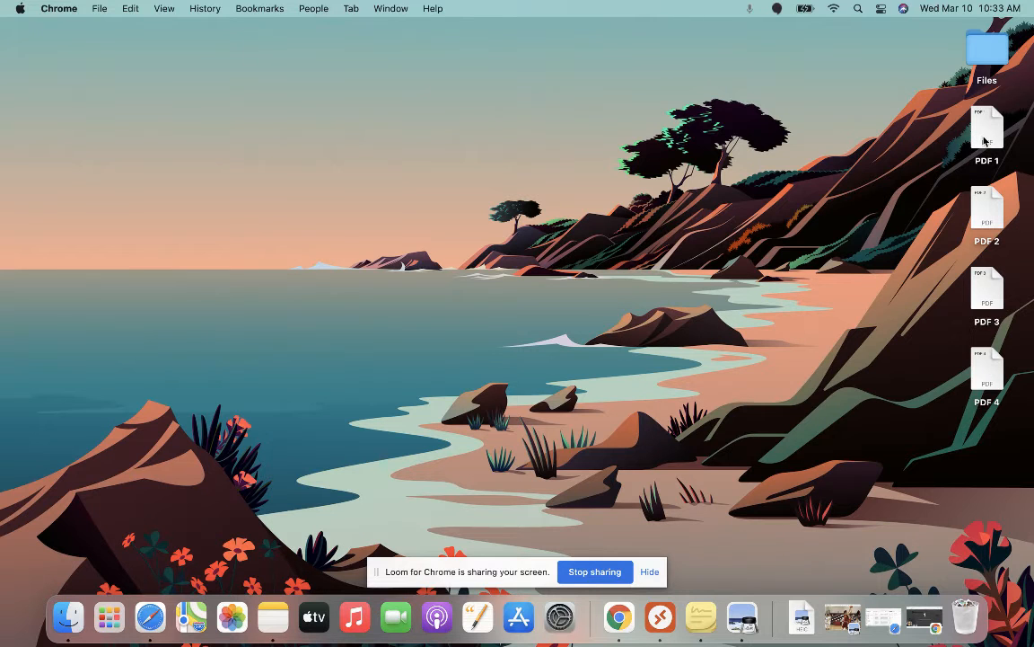
- Peek at PDF 1 in Preview, close it, and return to selecting the PDF files on the desktop
double_click(988, 128)
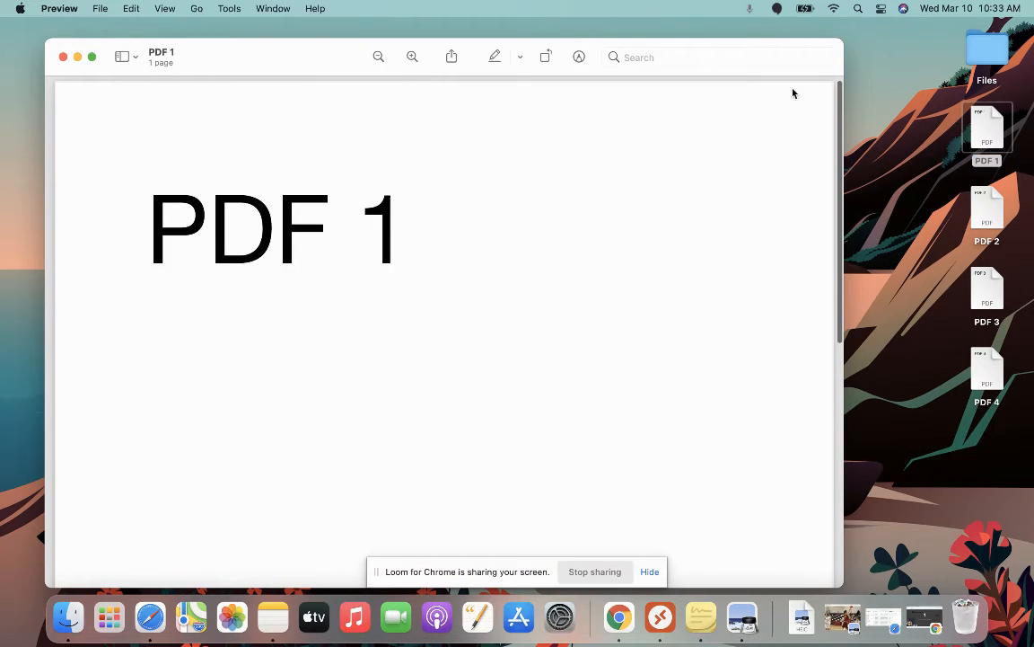
click(63, 56)
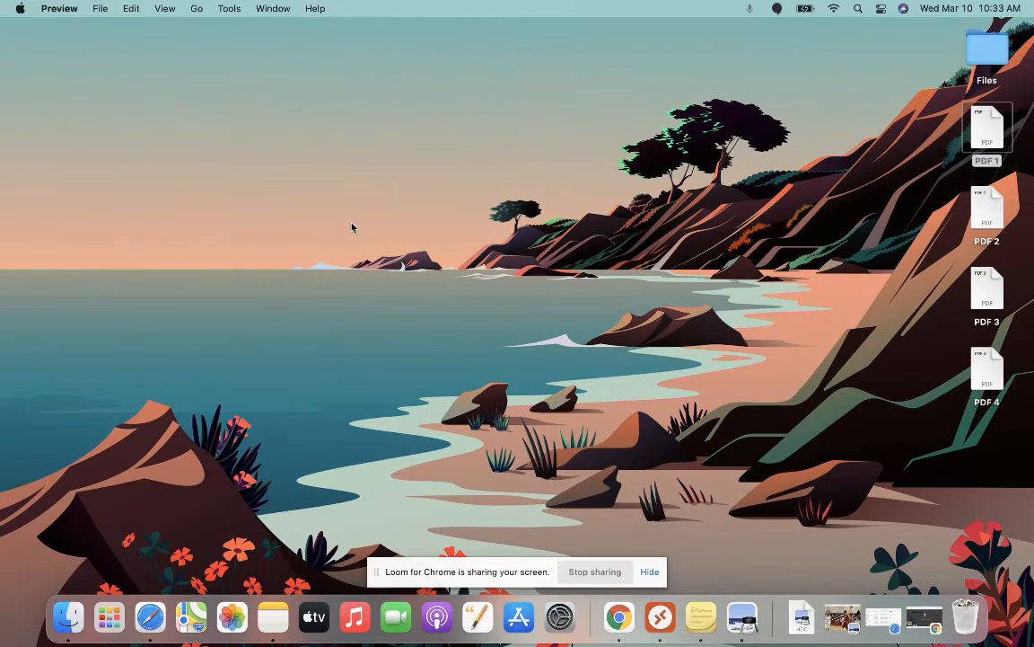
mouse_move(442, 323)
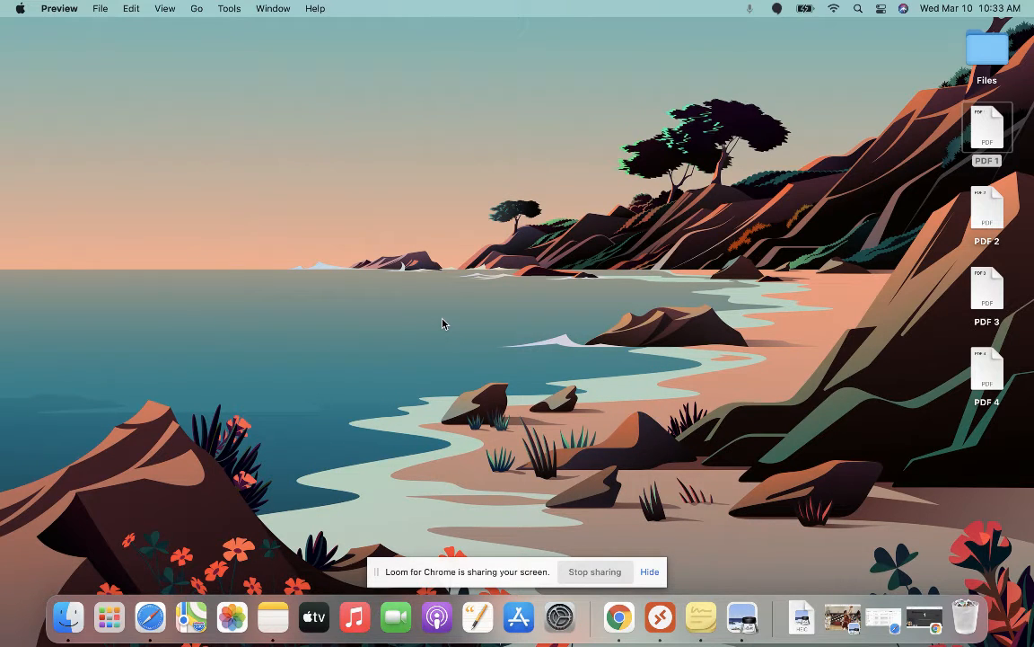
mouse_move(465, 379)
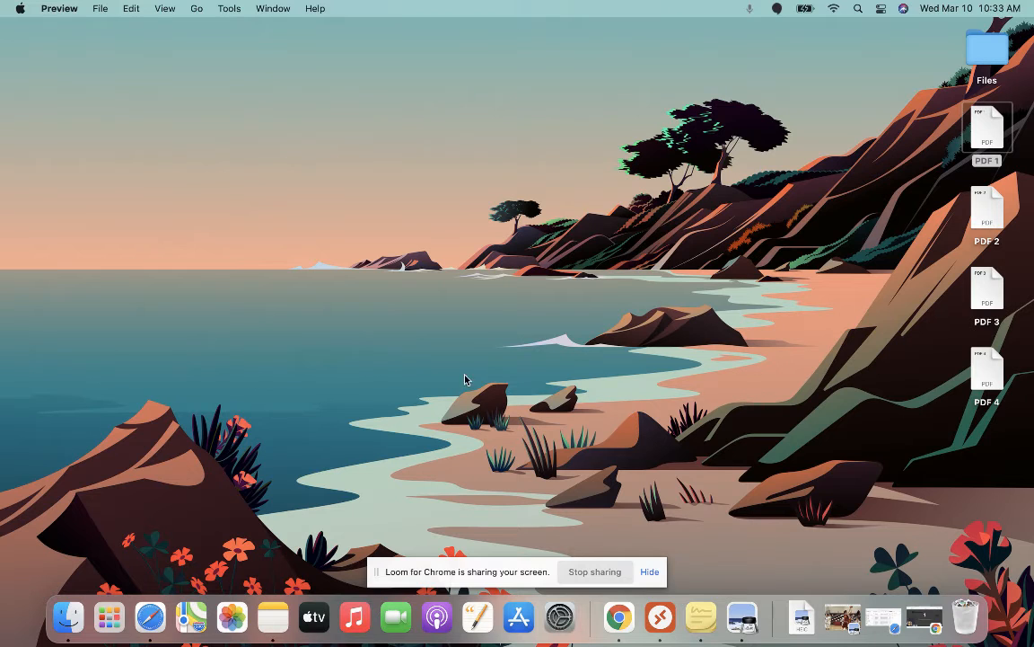
click(988, 126)
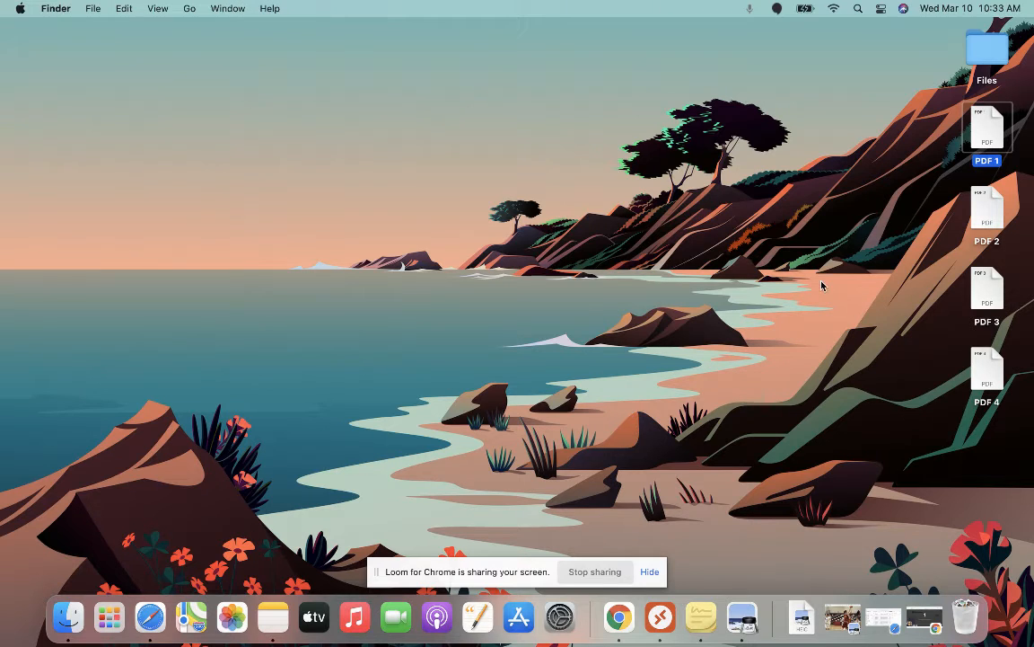
mouse_move(1020, 135)
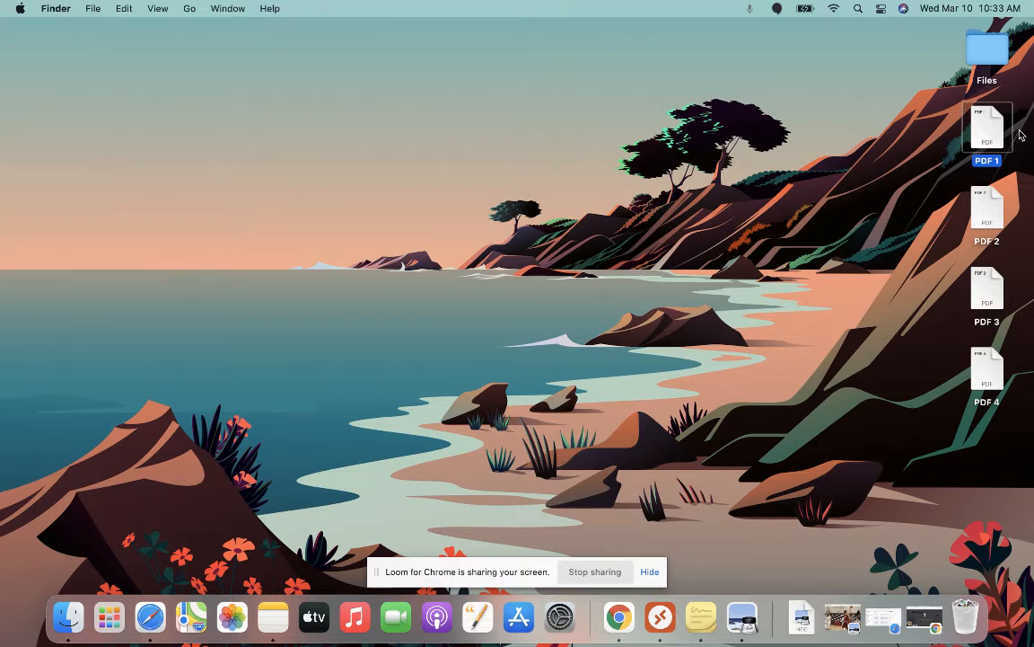
click(988, 208)
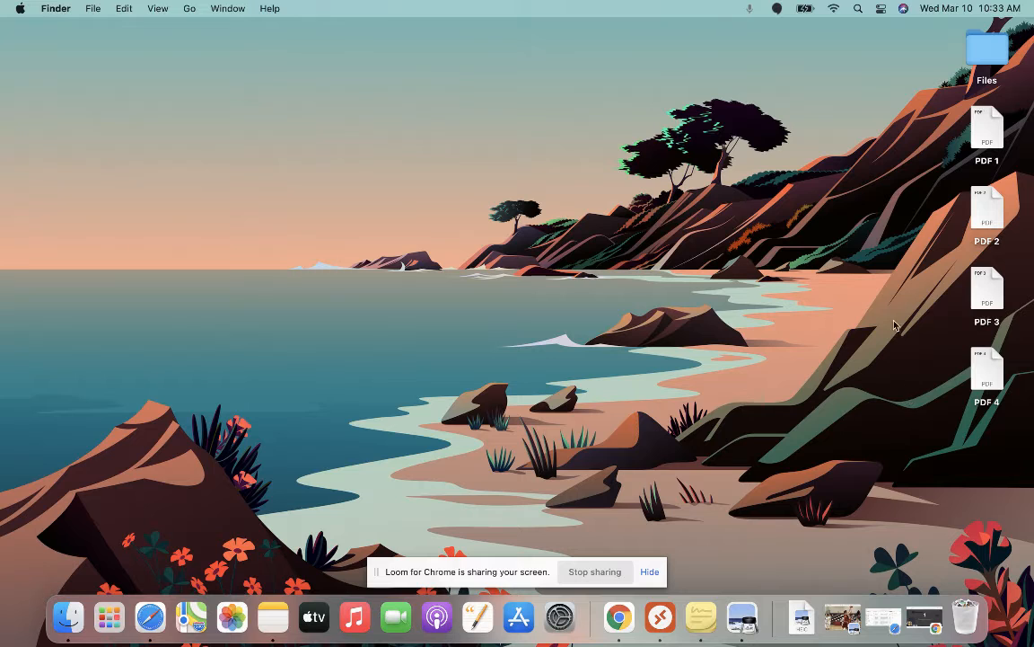
mouse_move(934, 108)
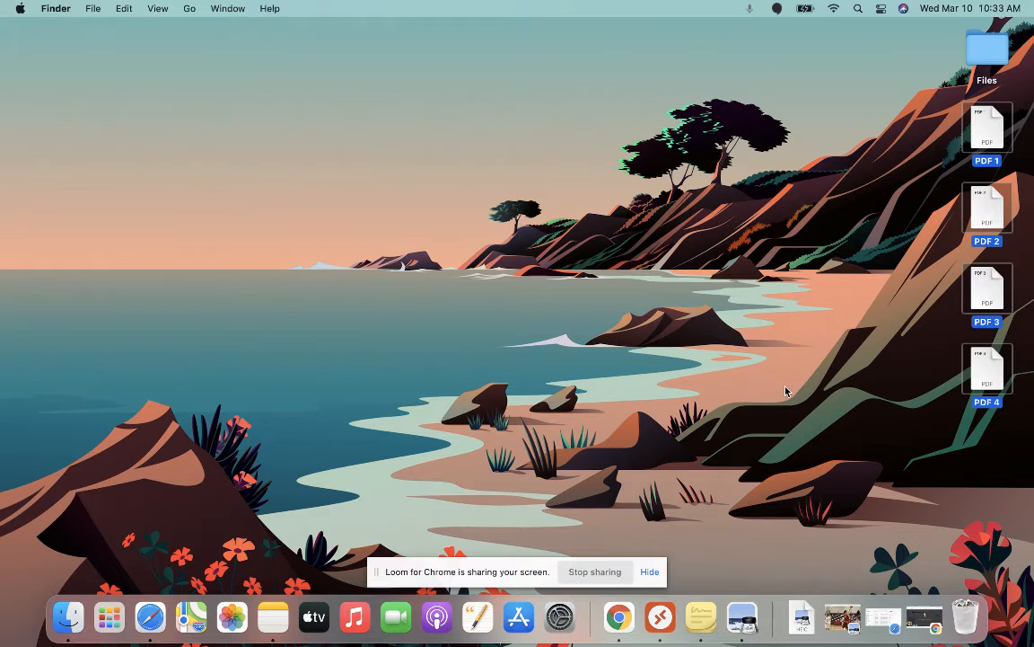
mouse_move(907, 147)
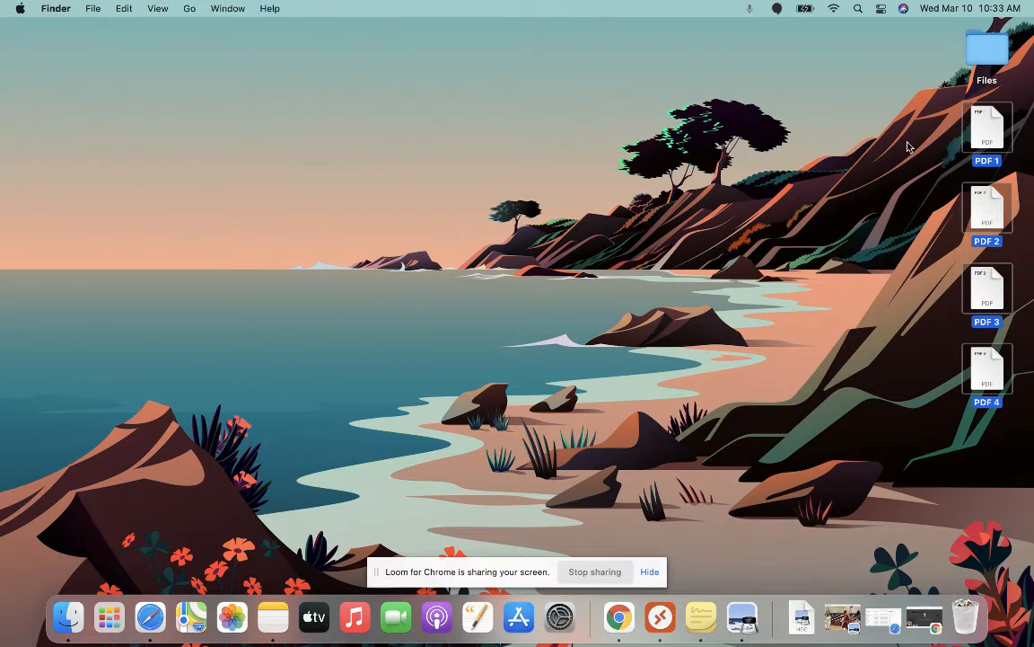
mouse_move(978, 205)
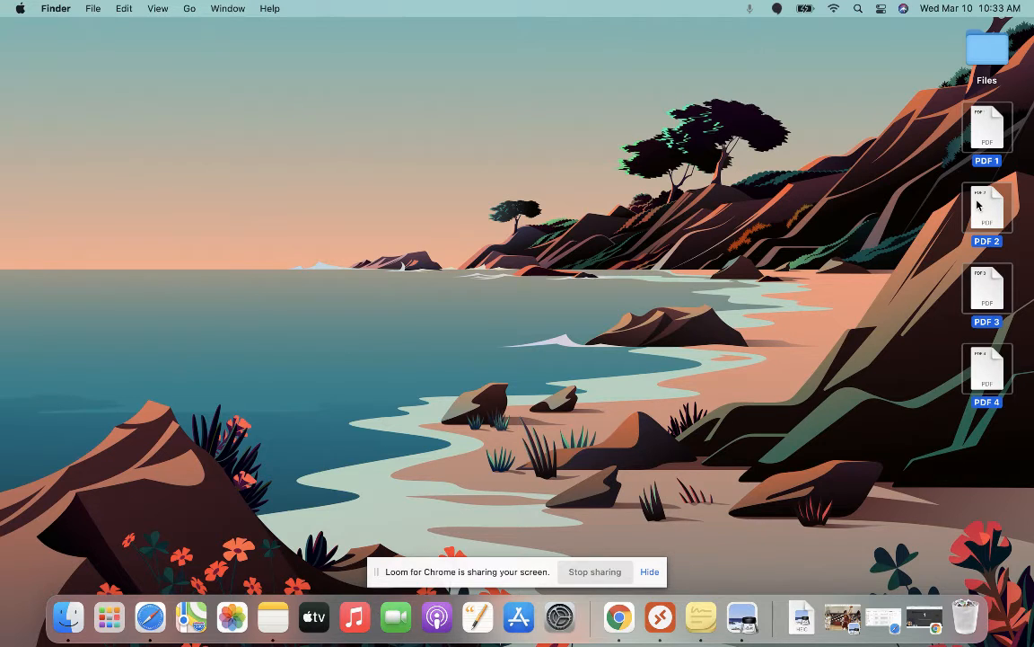
mouse_move(911, 264)
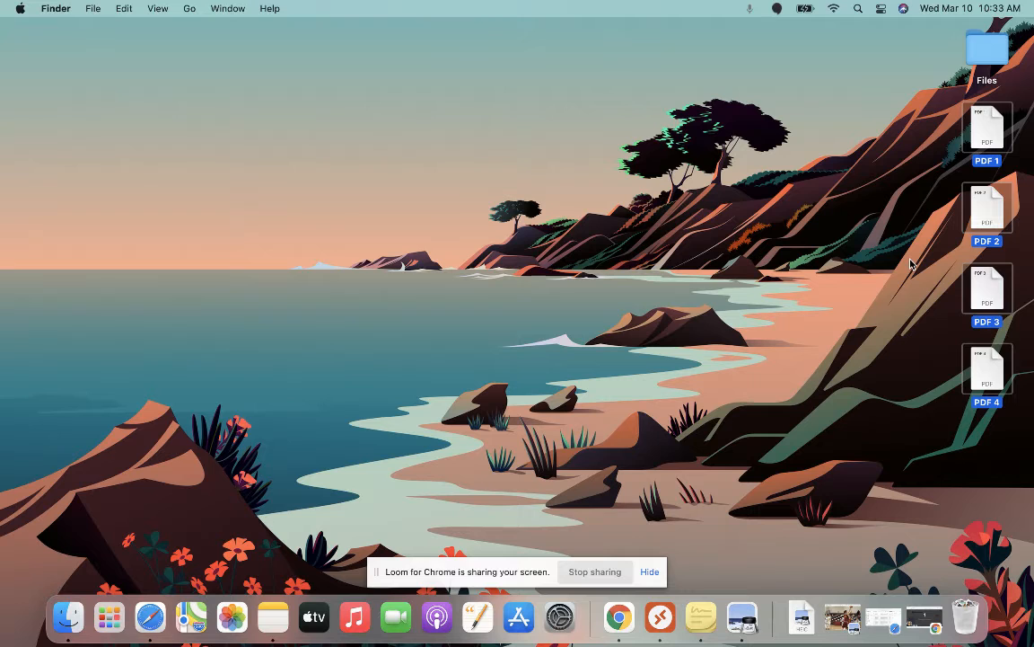
mouse_move(987, 212)
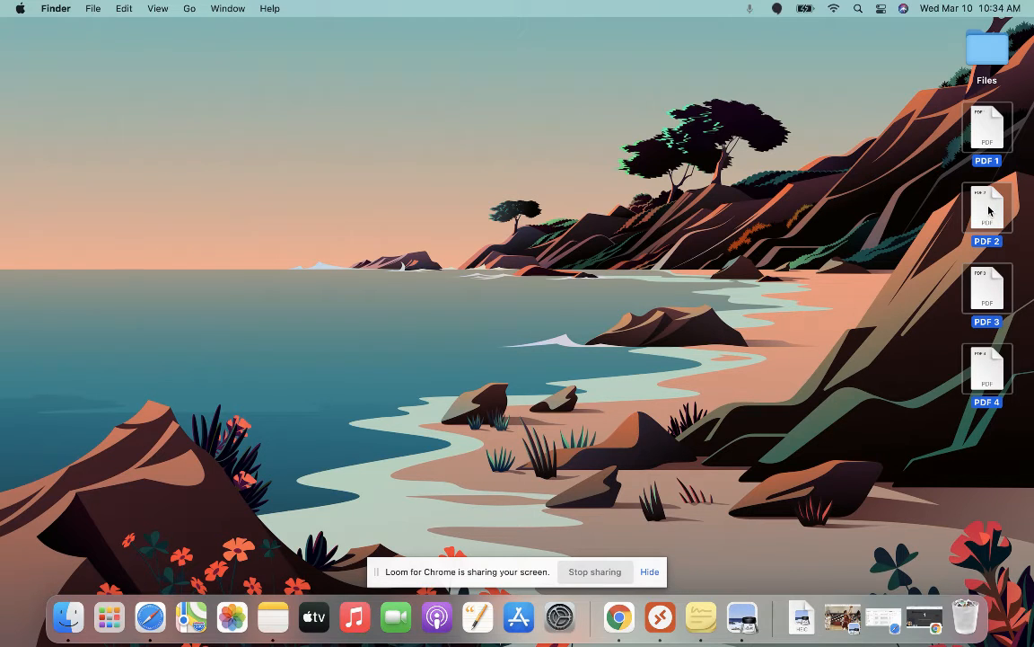
- Run Quick Actions > Create PDF on the four selected PDFs to produce one combined PDF
right_click(988, 206)
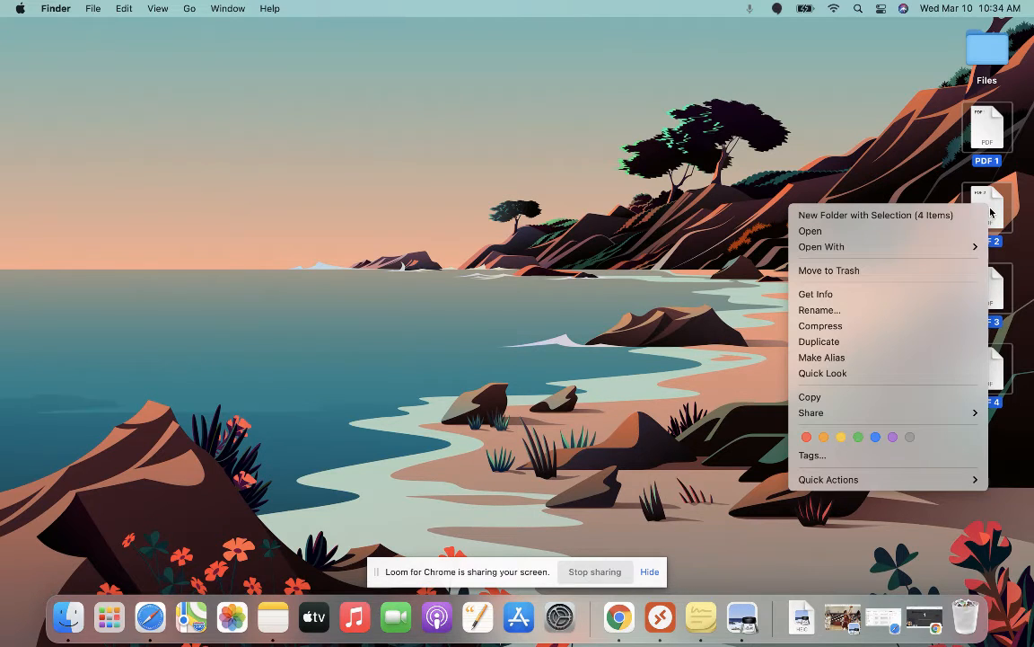
mouse_move(919, 474)
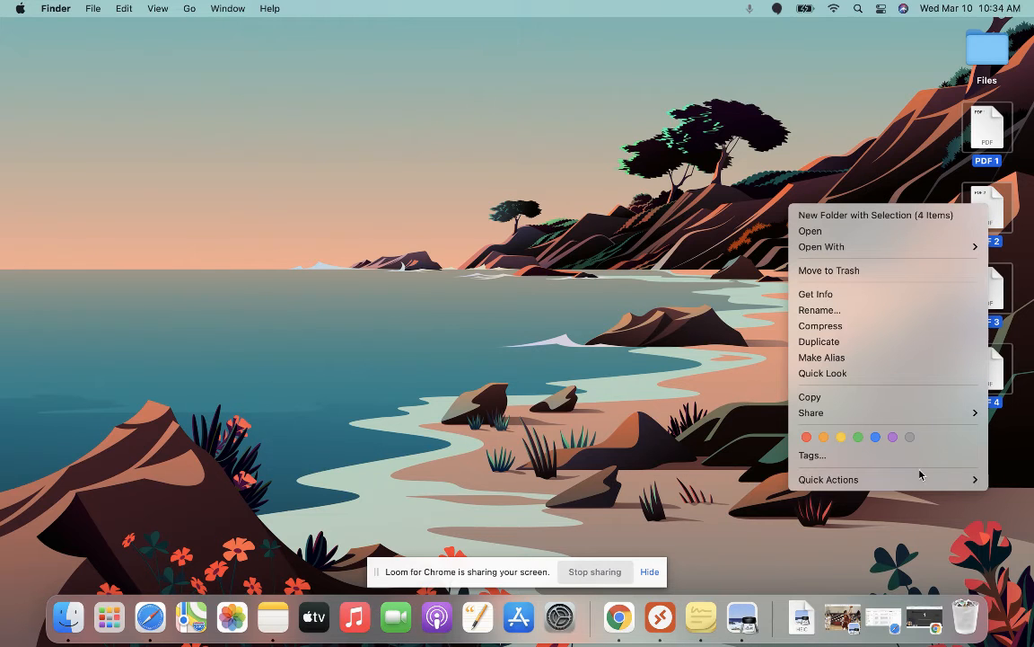
click(830, 477)
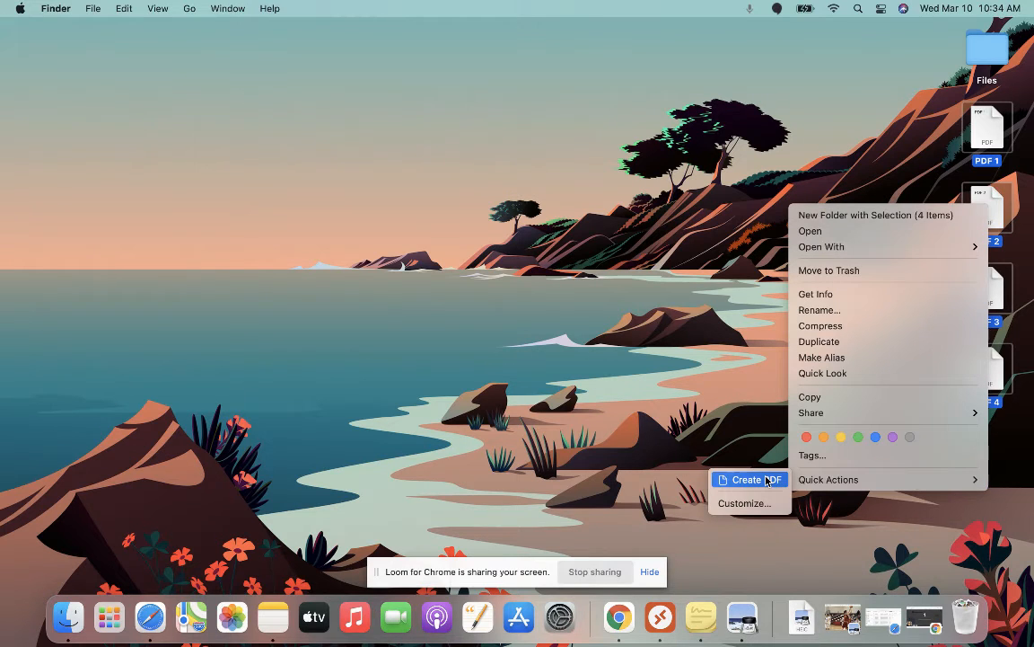
click(747, 478)
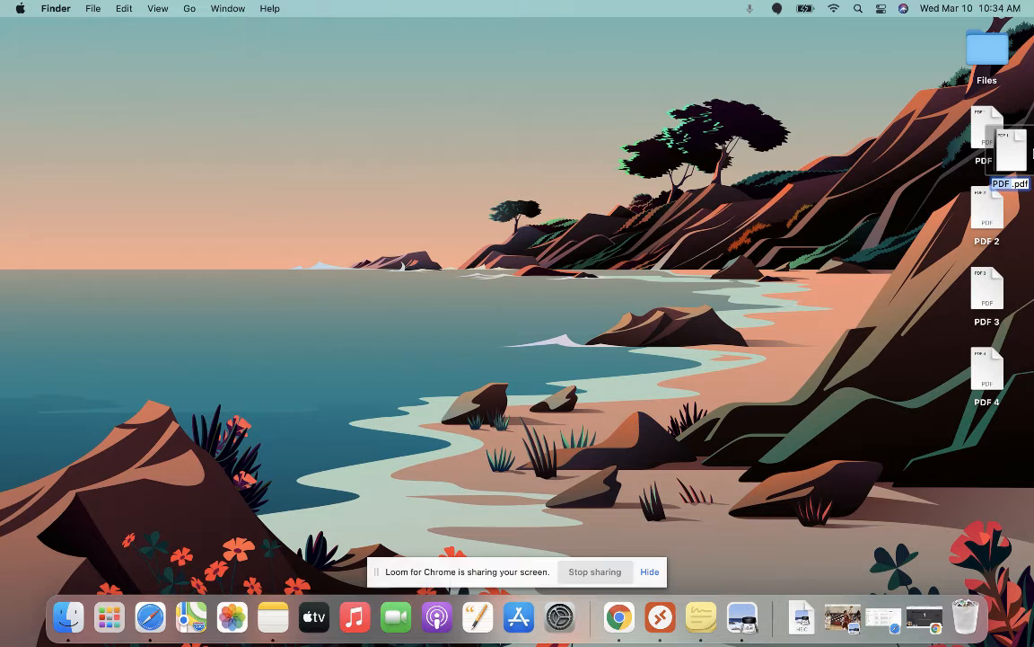
- Move the merged PDF to the desktop centre, check its four pages in Preview, then close it
drag(1006, 144, 449, 151)
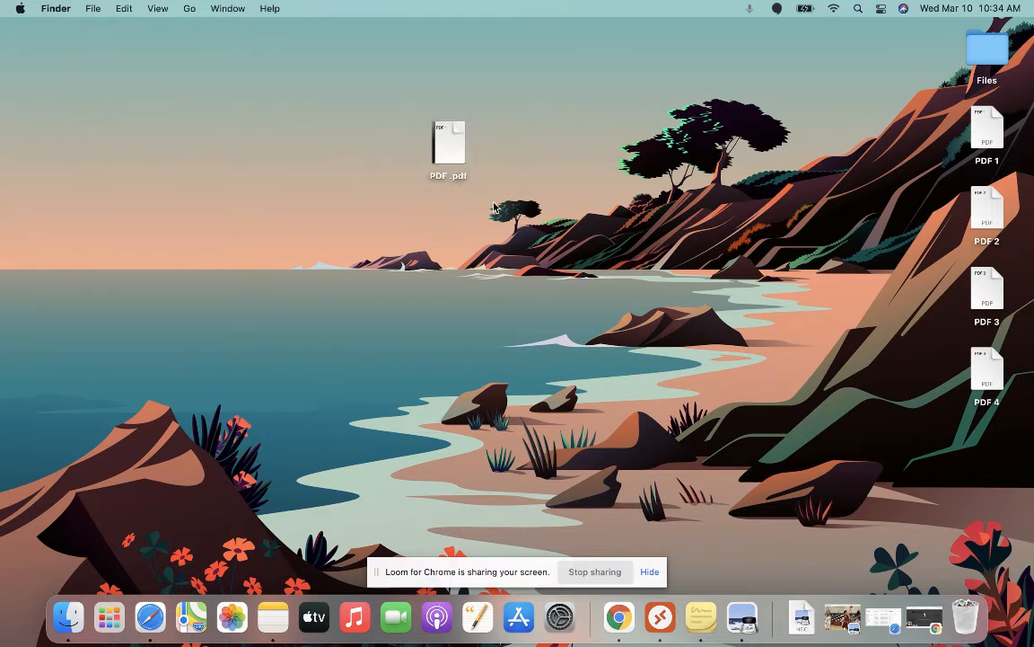
double_click(449, 143)
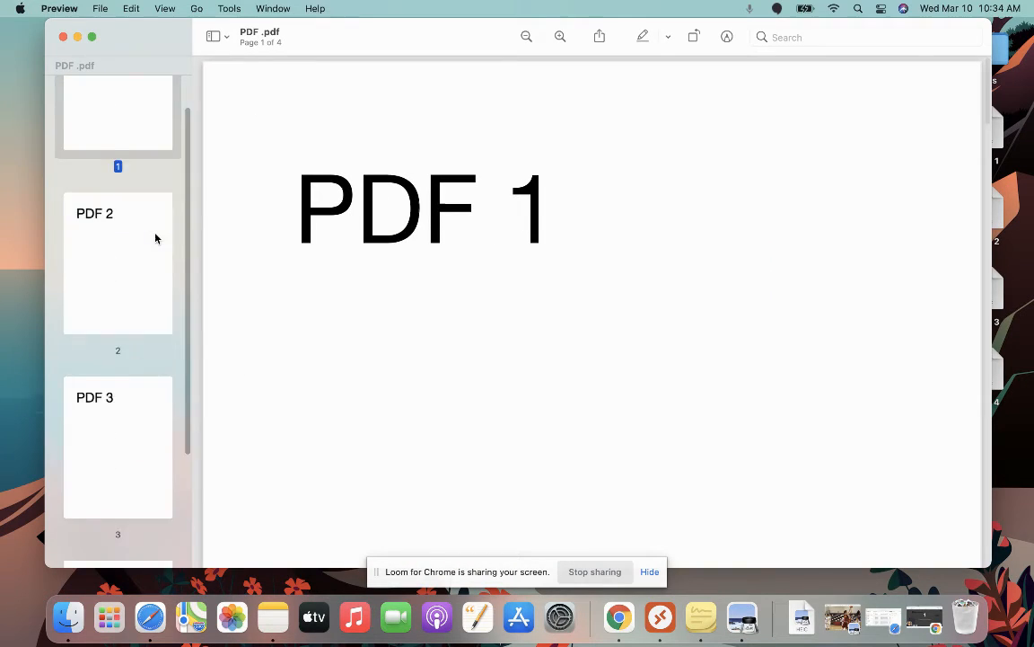
scroll(up, 3)
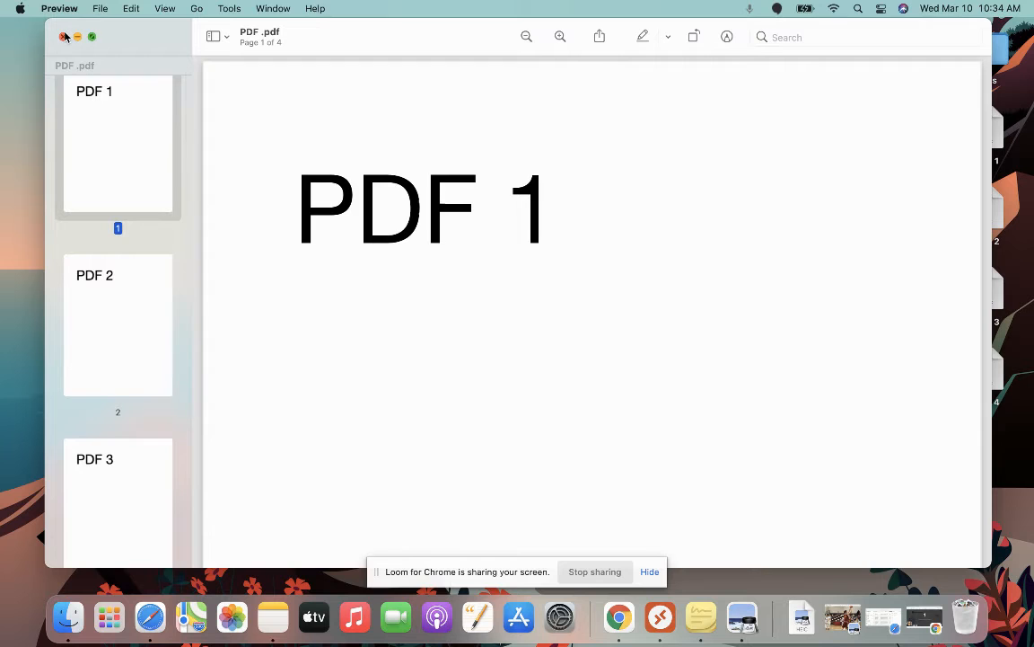
click(65, 36)
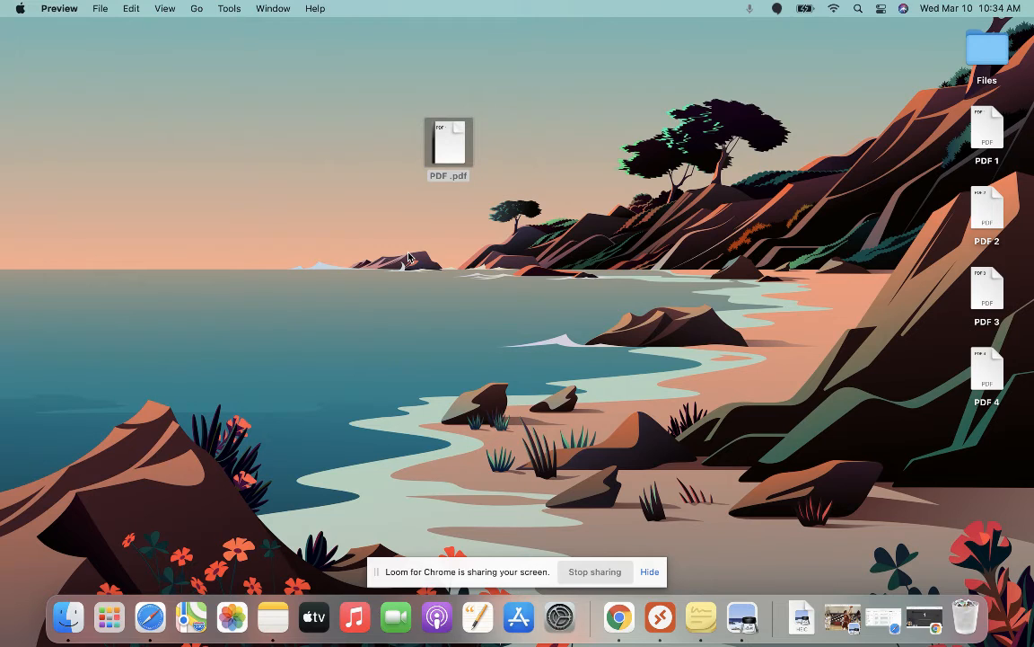
mouse_move(808, 208)
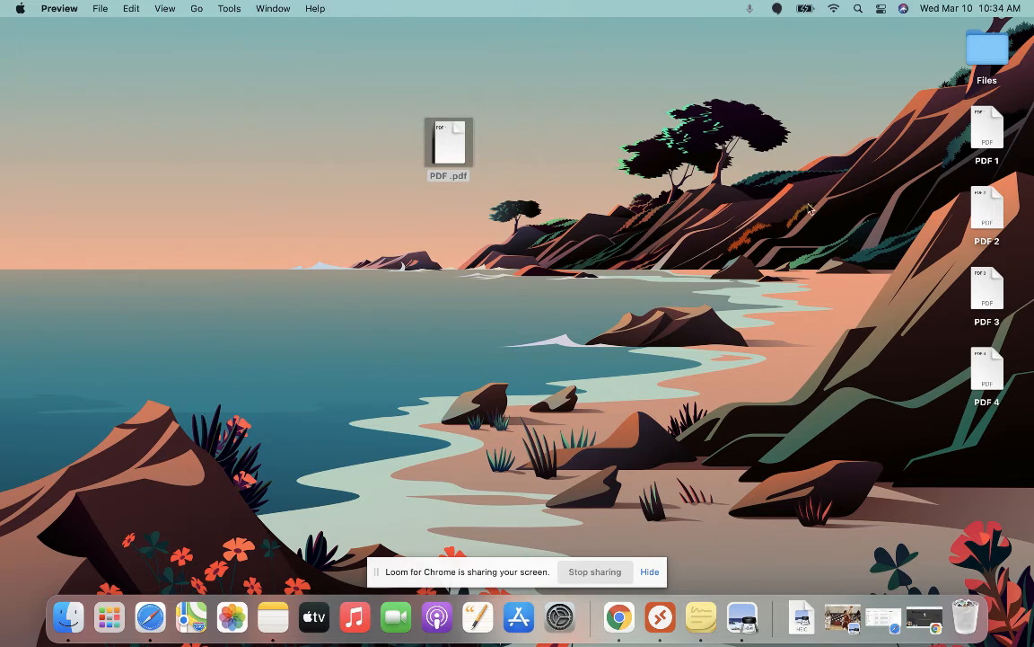
mouse_move(992, 404)
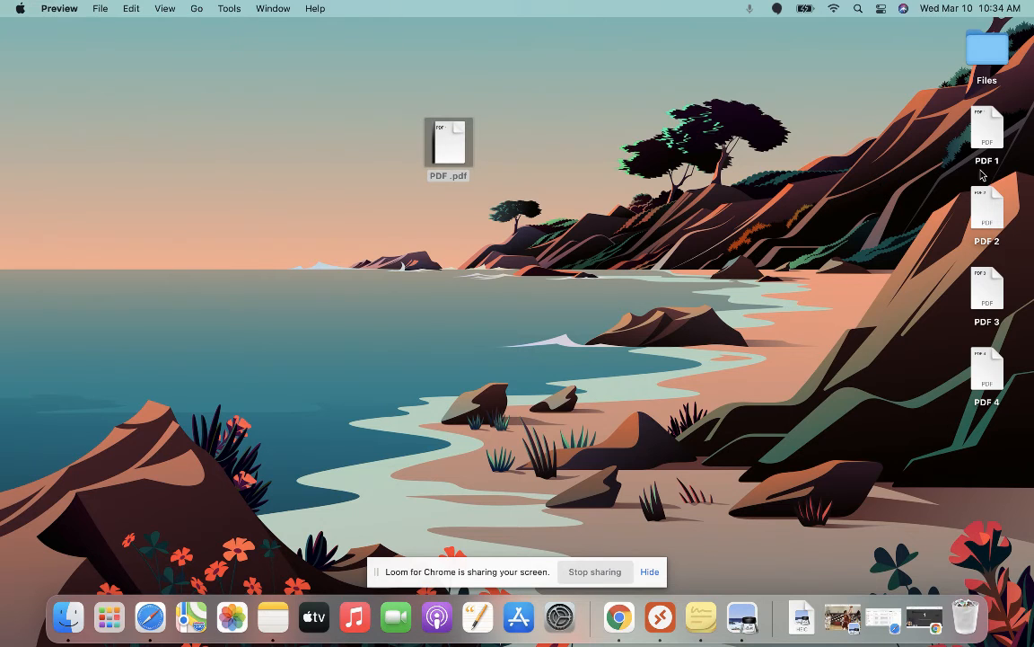
mouse_move(882, 375)
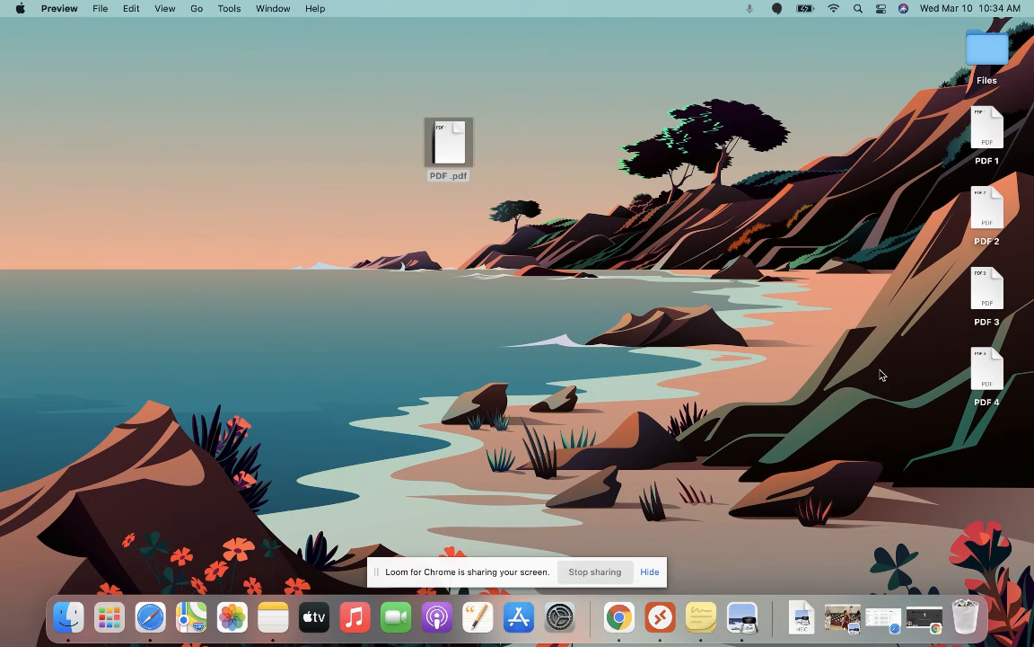
mouse_move(956, 221)
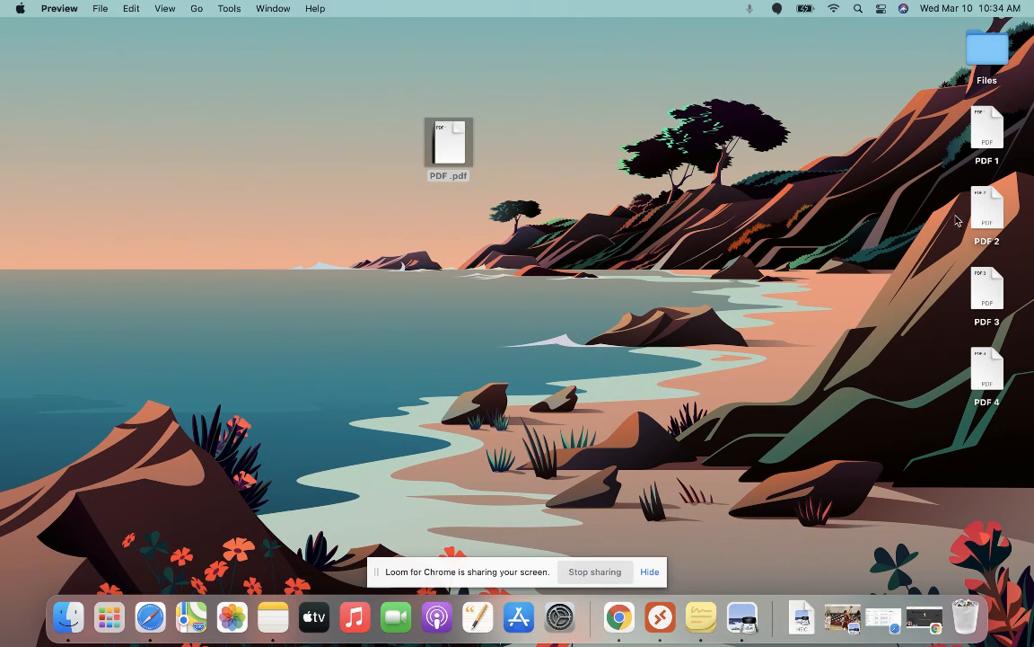
mouse_move(790, 361)
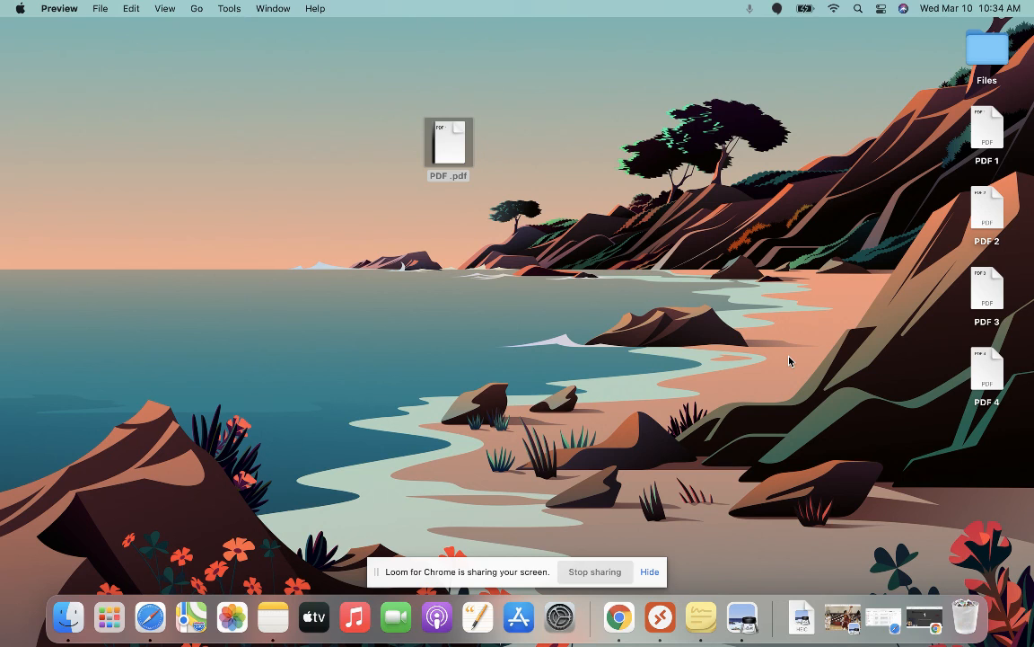
mouse_move(583, 570)
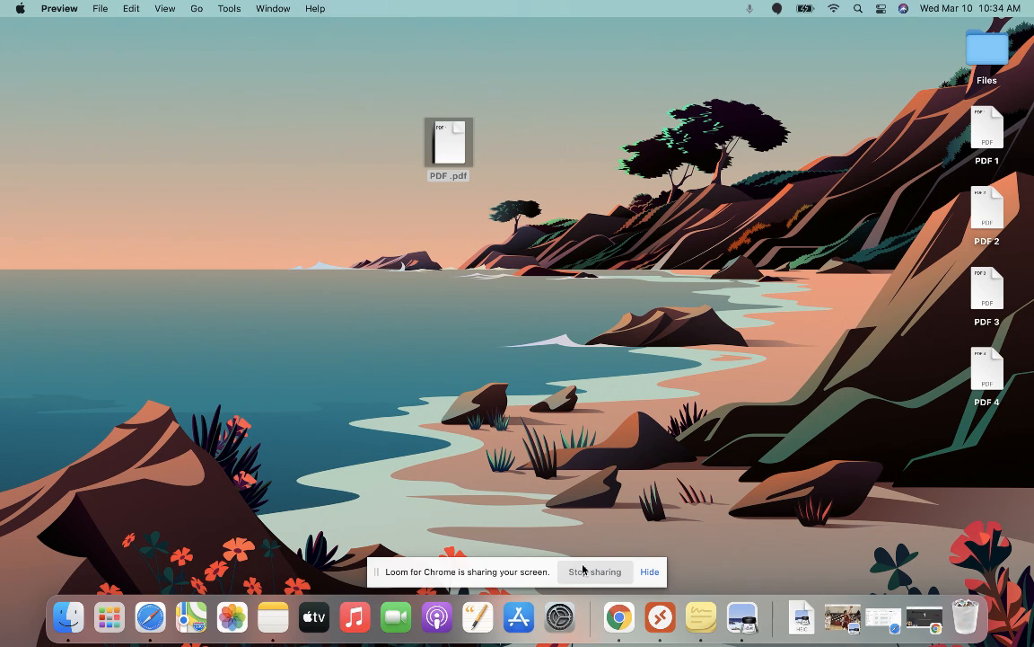